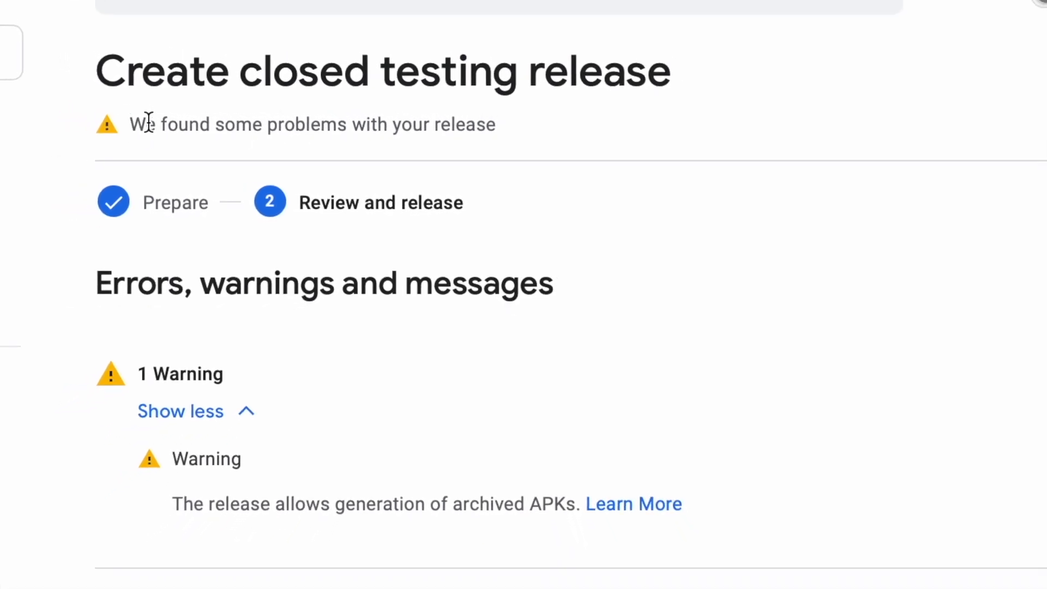
# Step: Highlight the archived-APKs warning, then read through the app-archiving blog post
pyautogui.tripleClick(314, 132)
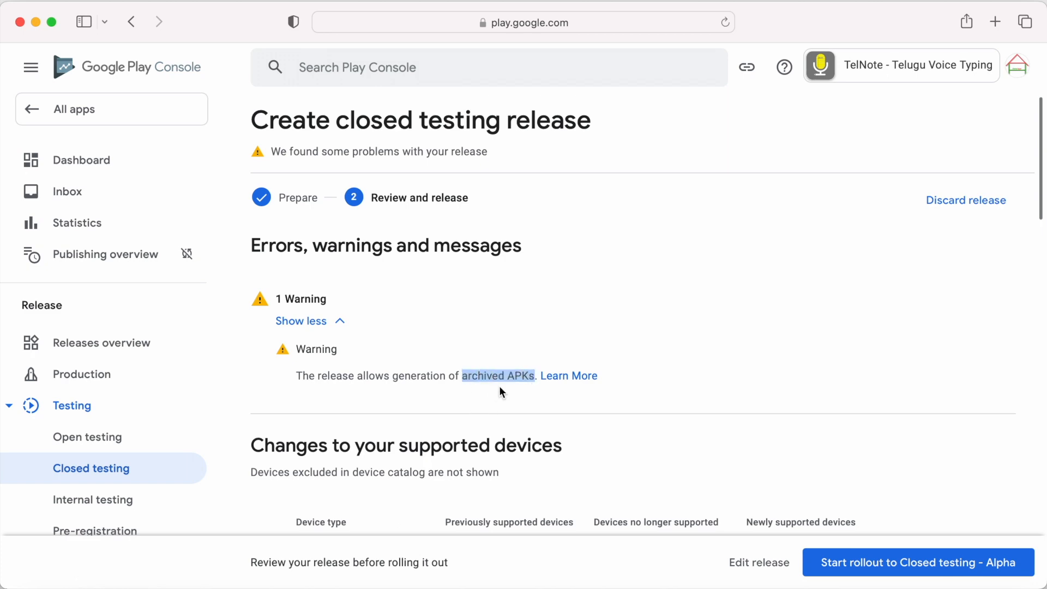
pyautogui.click(570, 375)
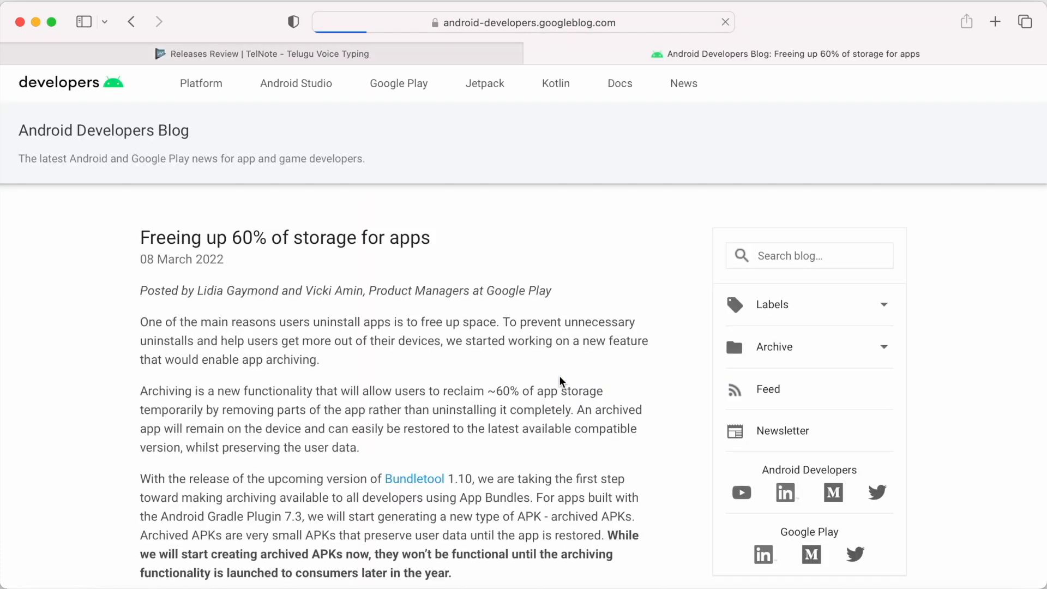
pyautogui.scroll(-3)
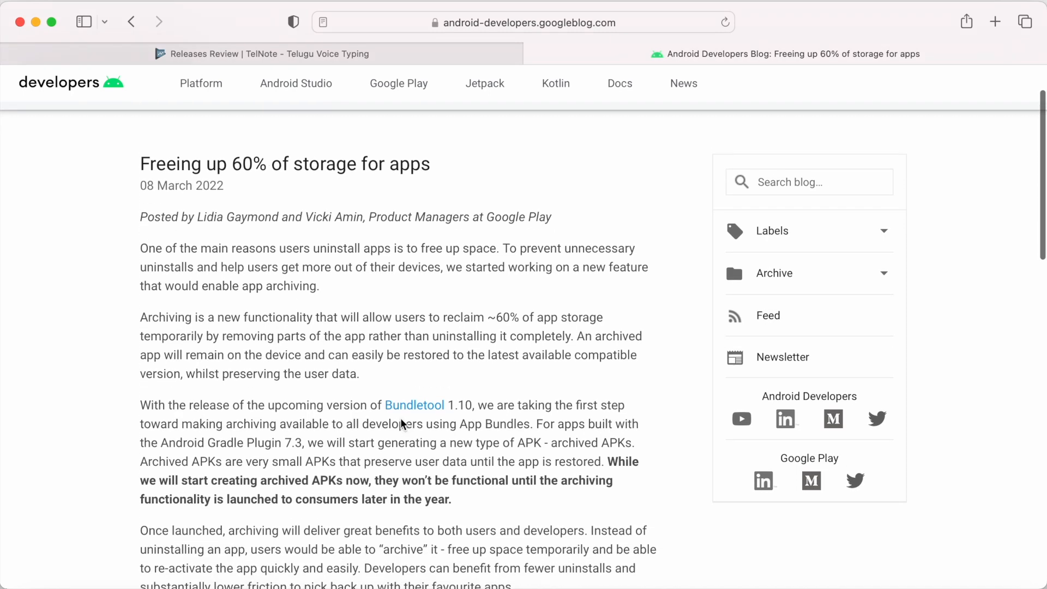
pyautogui.scroll(-3)
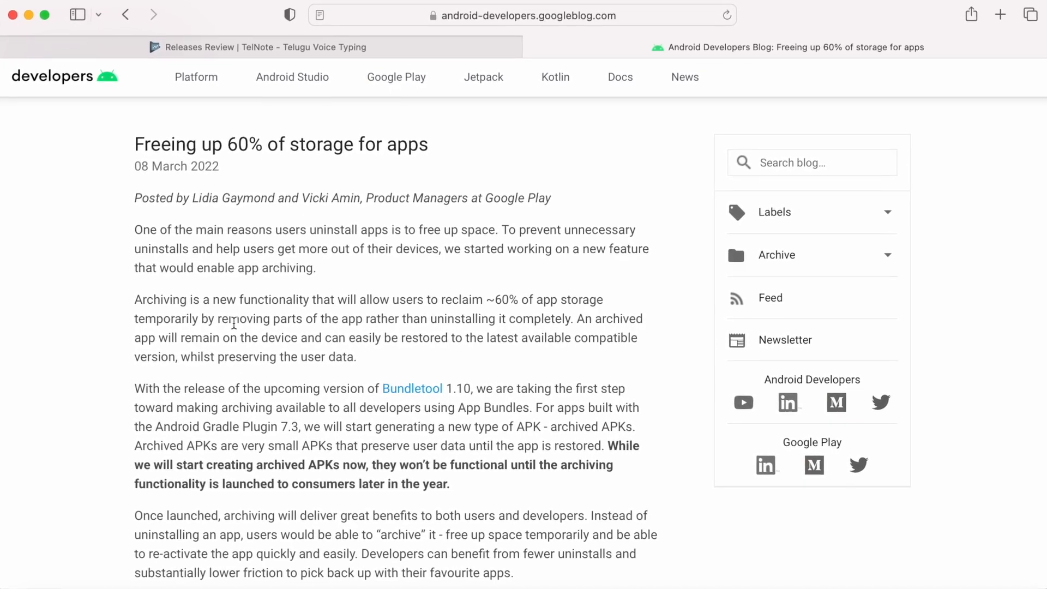
pyautogui.scroll(-3)
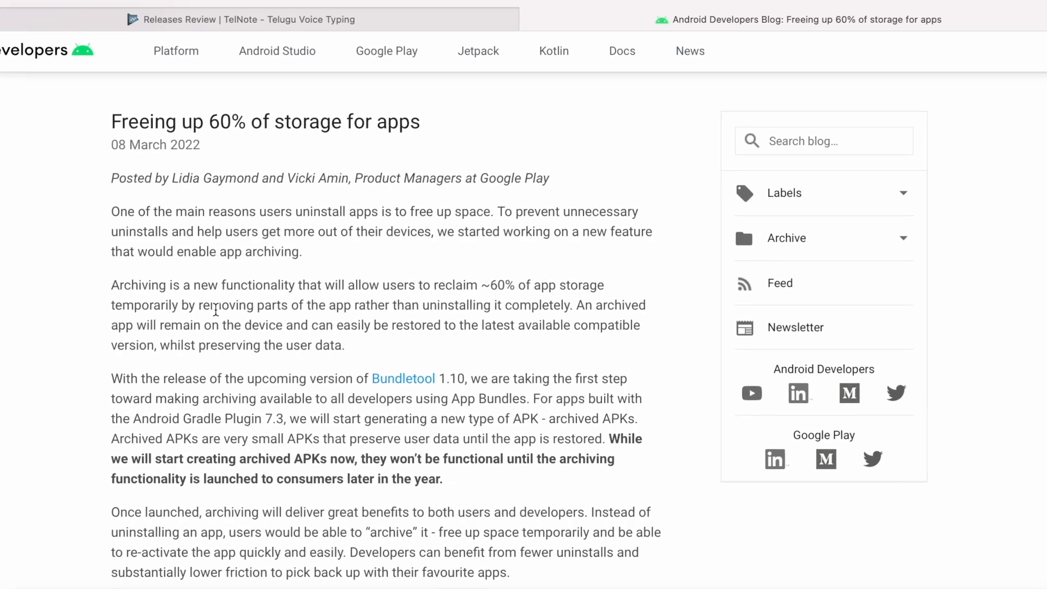
pyautogui.scroll(-3)
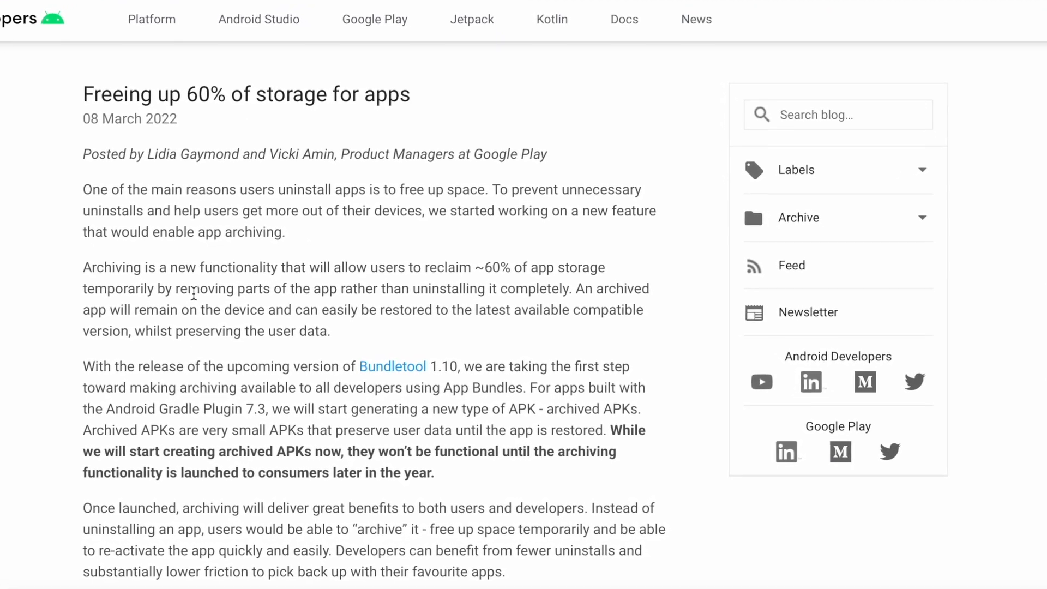
pyautogui.scroll(-3)
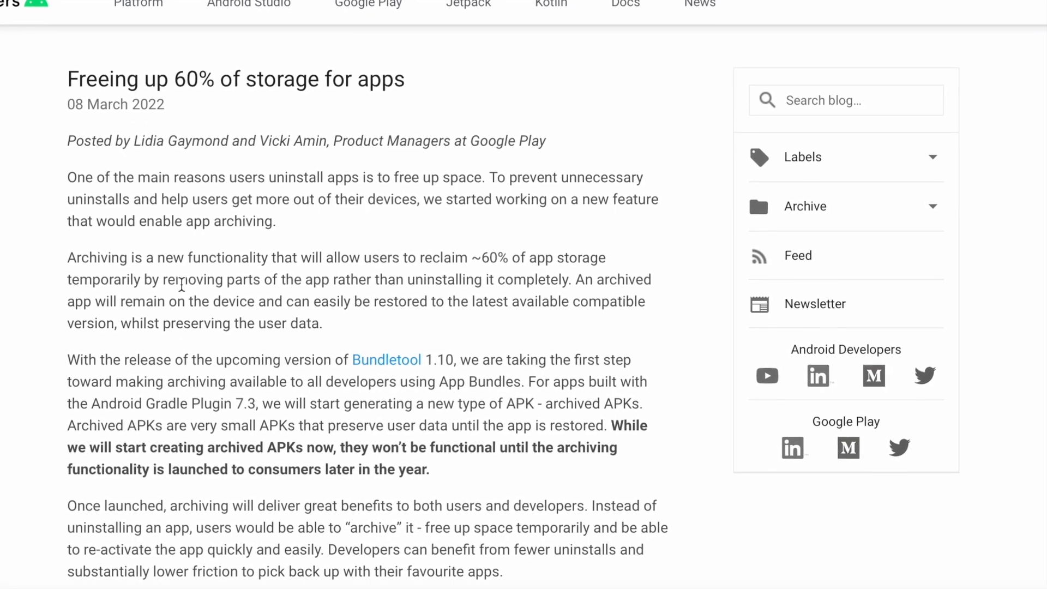
pyautogui.scroll(-3)
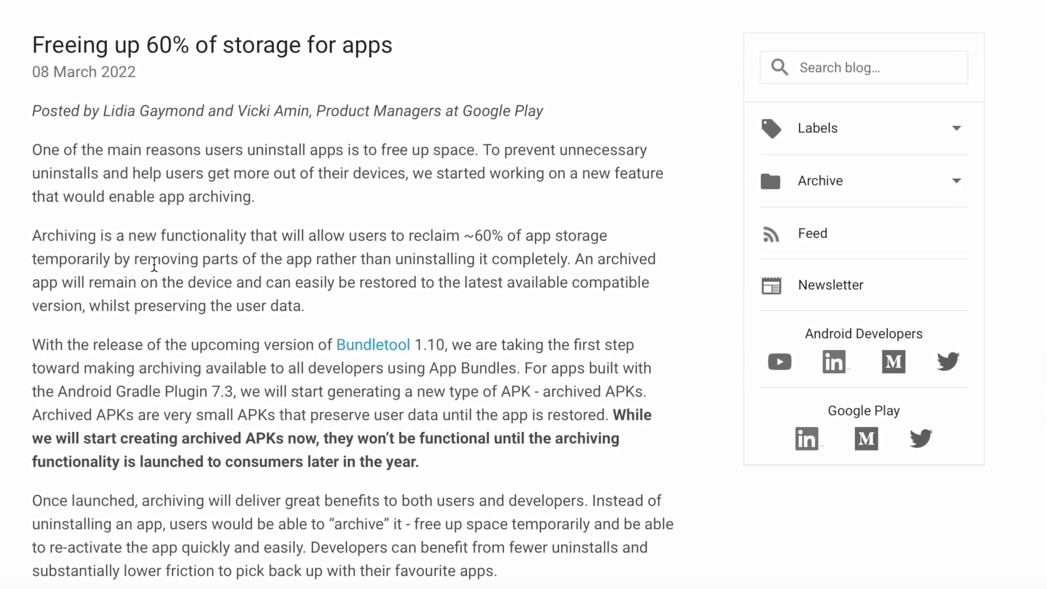
pyautogui.moveTo(79, 149); pyautogui.dragTo(290, 172)
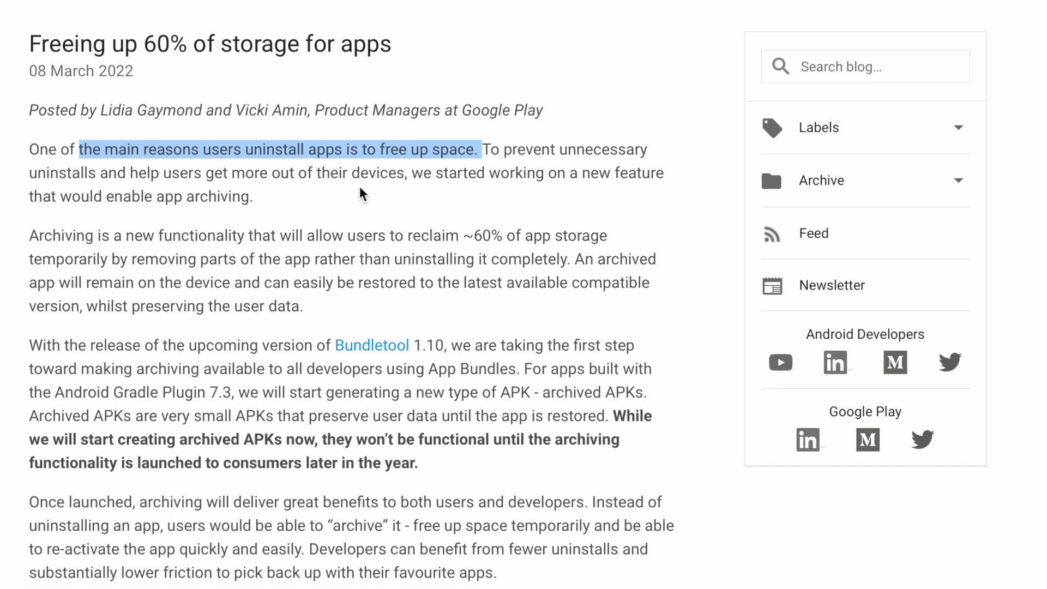
pyautogui.click(32, 235)
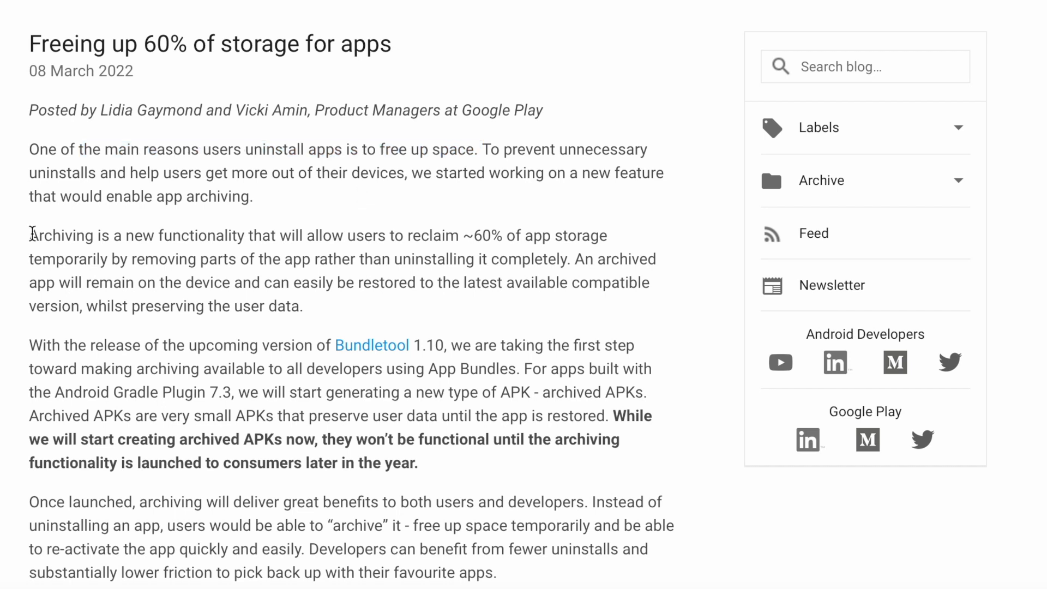
pyautogui.moveTo(30, 236); pyautogui.dragTo(468, 235)
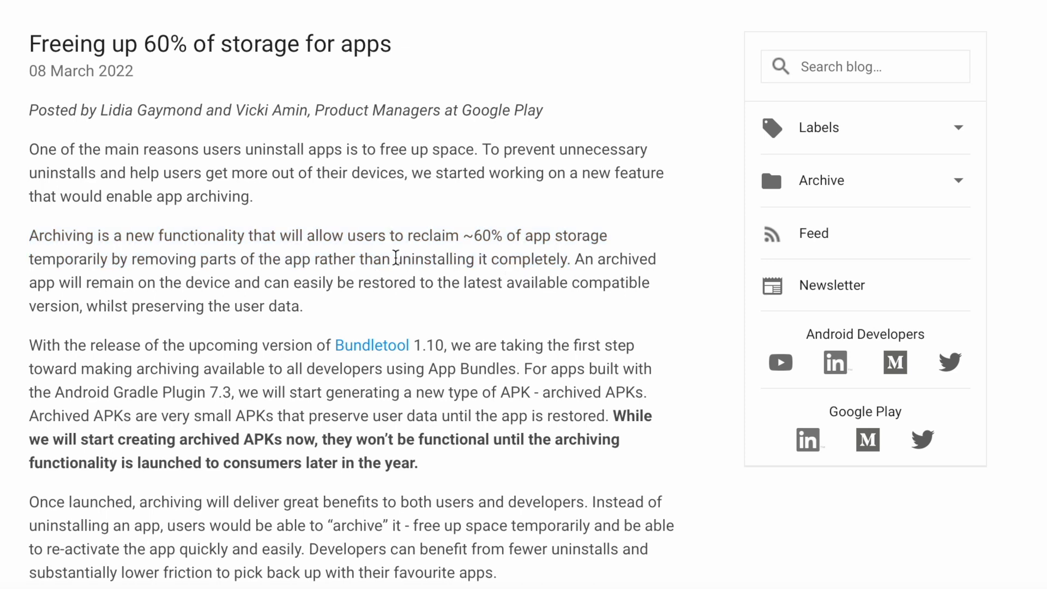
pyautogui.moveTo(160, 148)
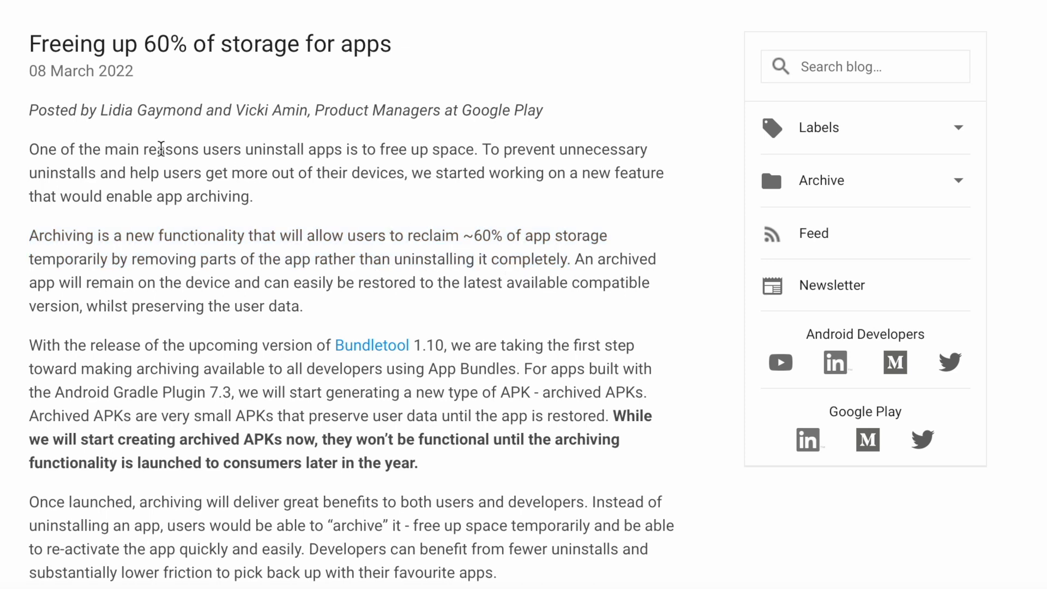
pyautogui.scroll(-3)
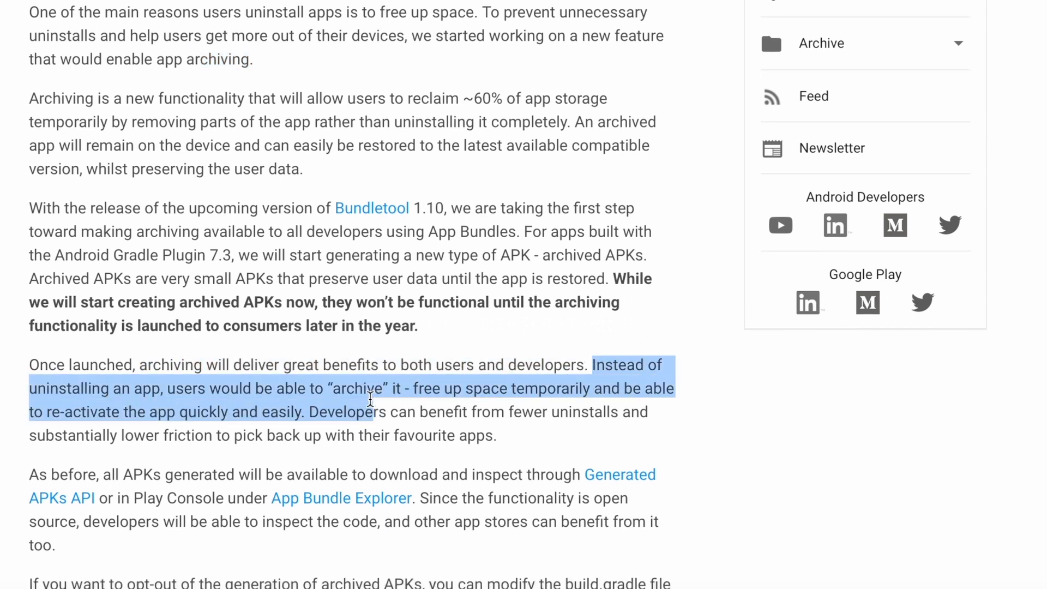
pyautogui.click(373, 422)
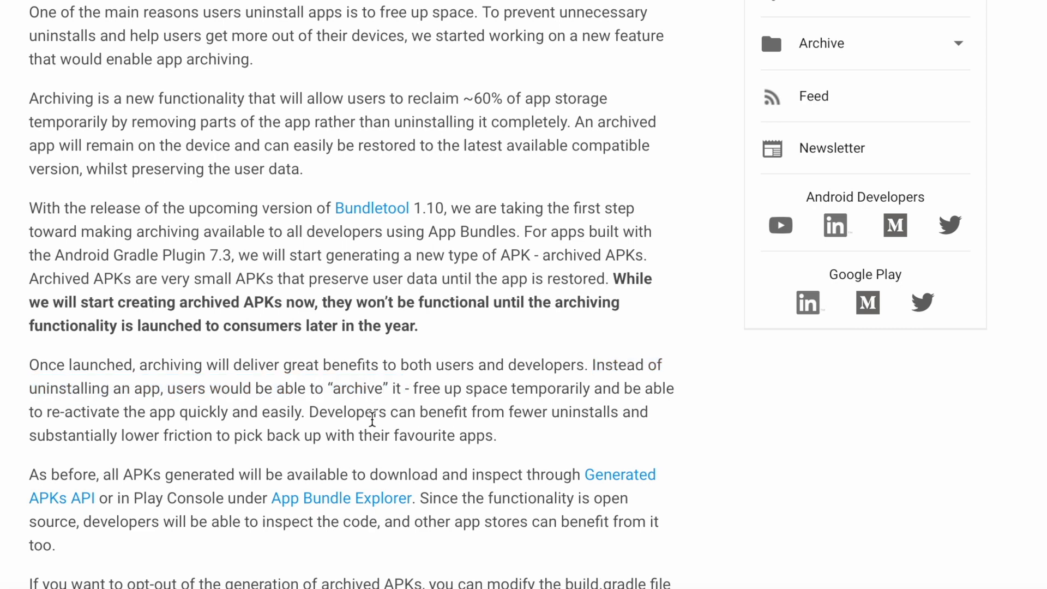
pyautogui.moveTo(309, 411); pyautogui.dragTo(618, 411)
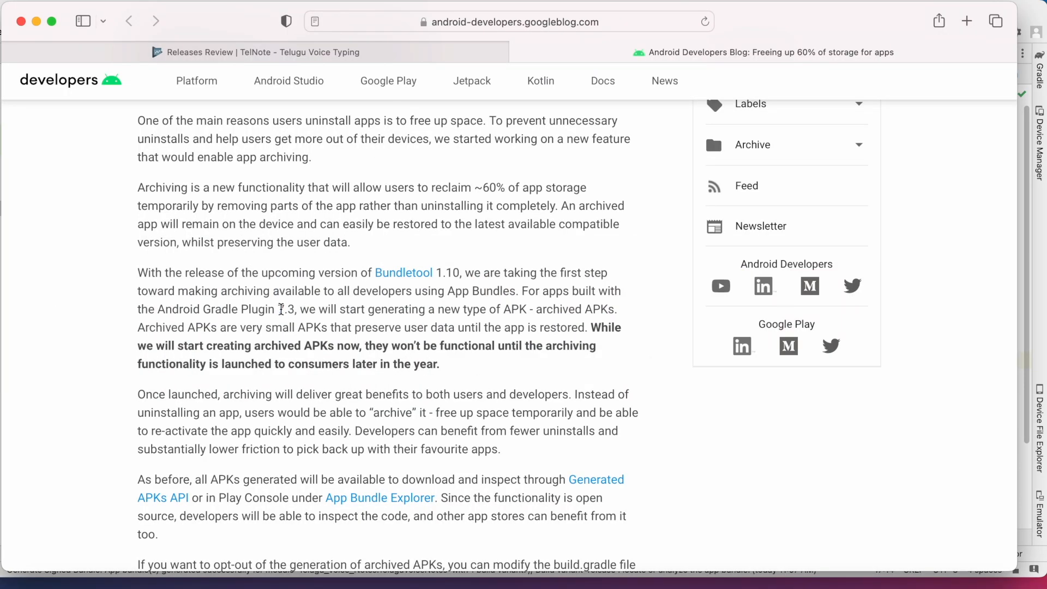
pyautogui.moveTo(593, 326)
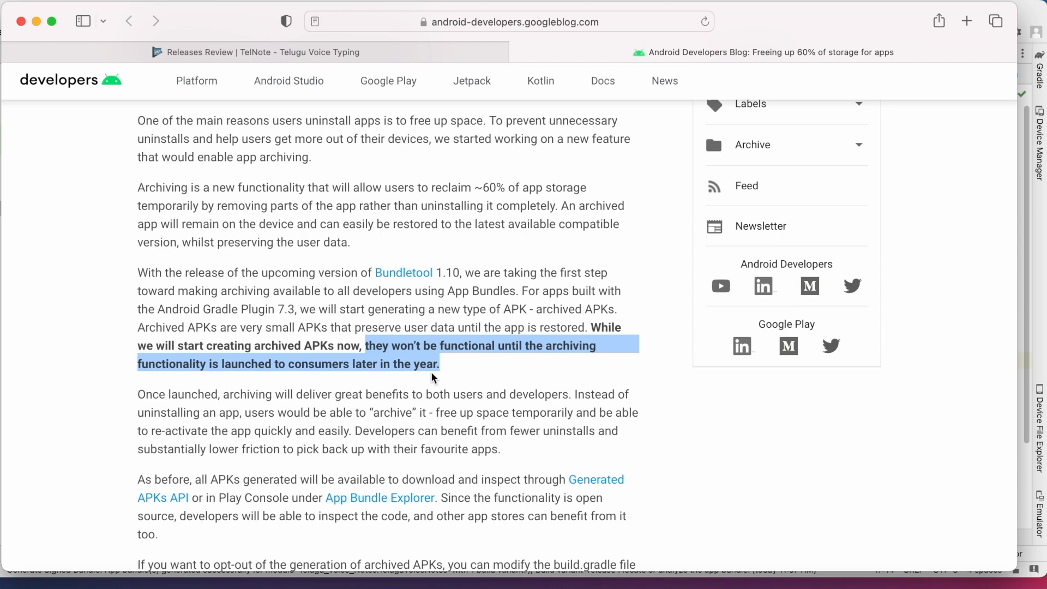
pyautogui.moveTo(430, 110)
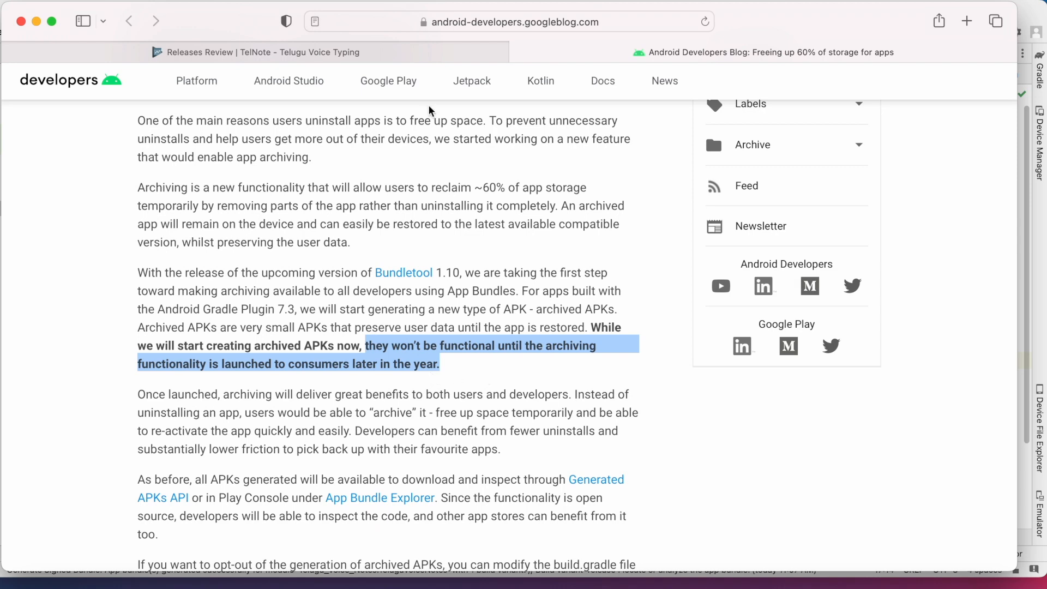
pyautogui.click(763, 53)
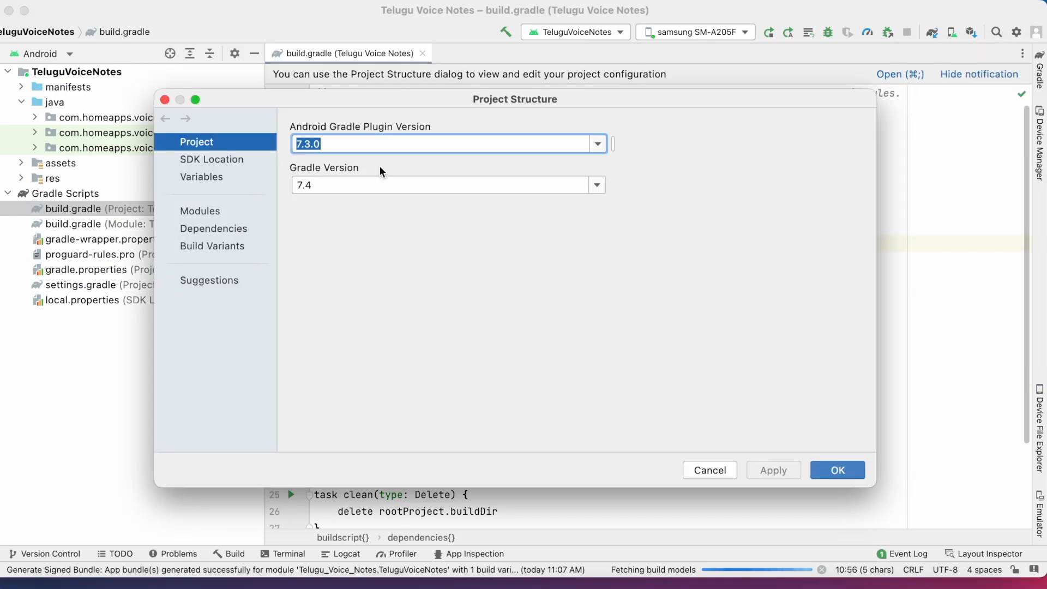
# Step: Close the Project Structure dialog after confirming Android Gradle Plugin 7.3.0
pyautogui.click(597, 144)
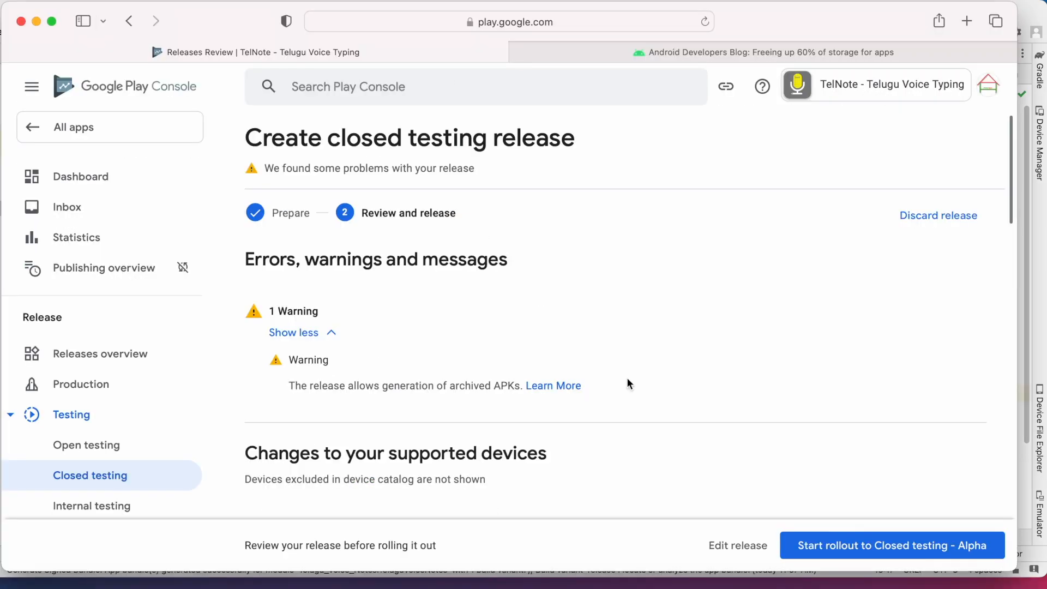
# Step: Highlight the 'build.gradle file' mention in the blog's opt-out paragraph
pyautogui.click(764, 53)
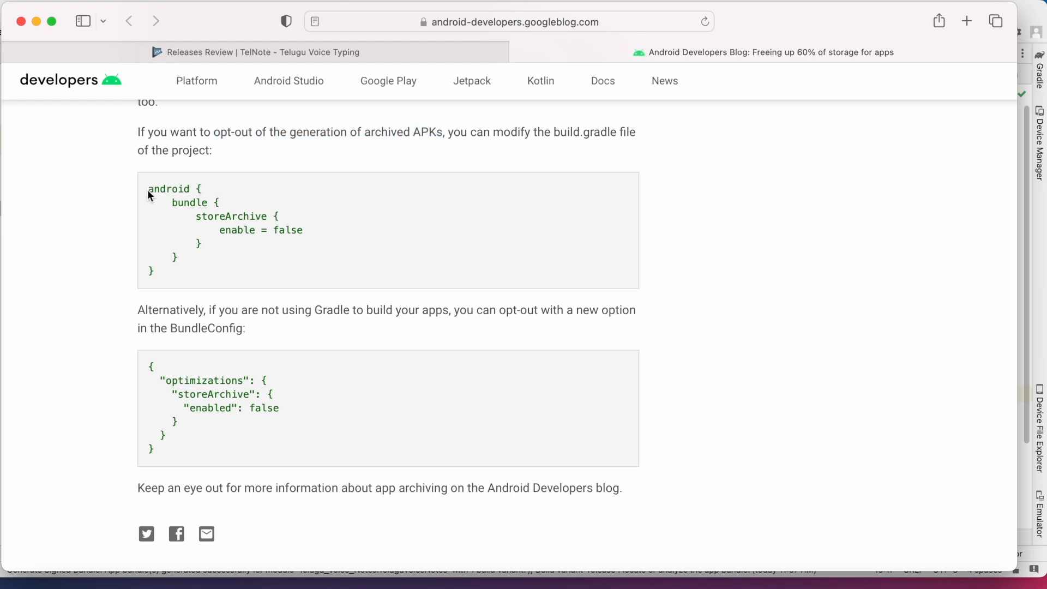
pyautogui.moveTo(554, 132); pyautogui.dragTo(636, 132)
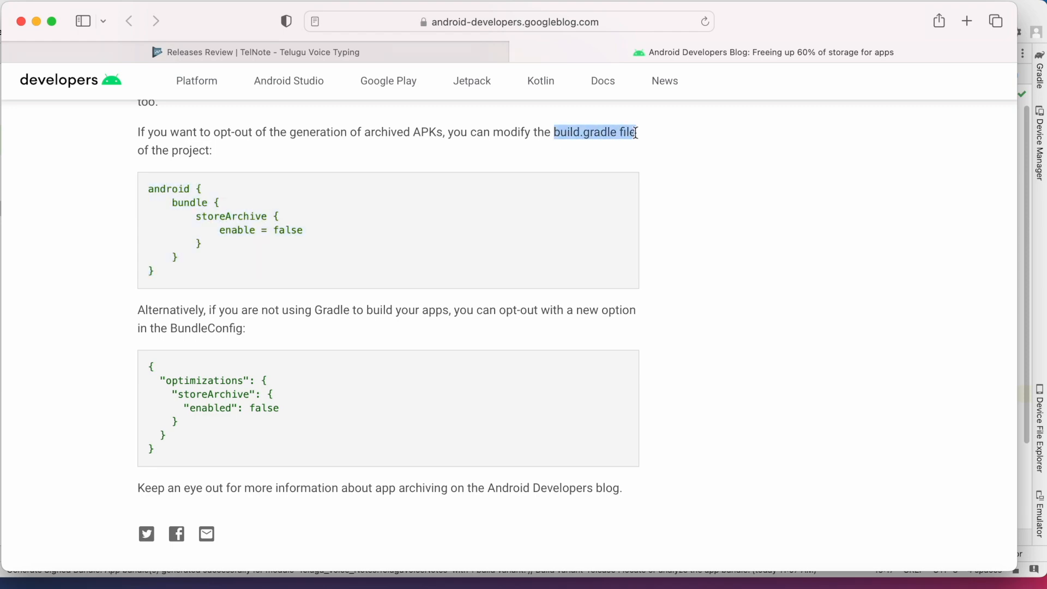
pyautogui.moveTo(411, 278)
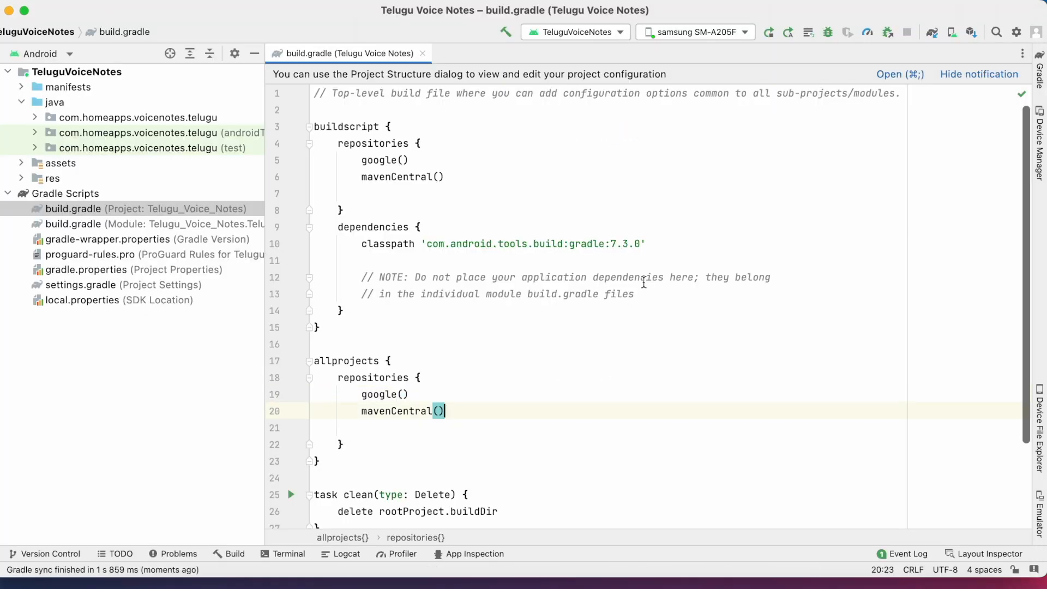
# Step: Add bundle { storeArchive { enable = false } } and generate the signed TelNote-v7(1.1.7) bundle
pyautogui.click(73, 224)
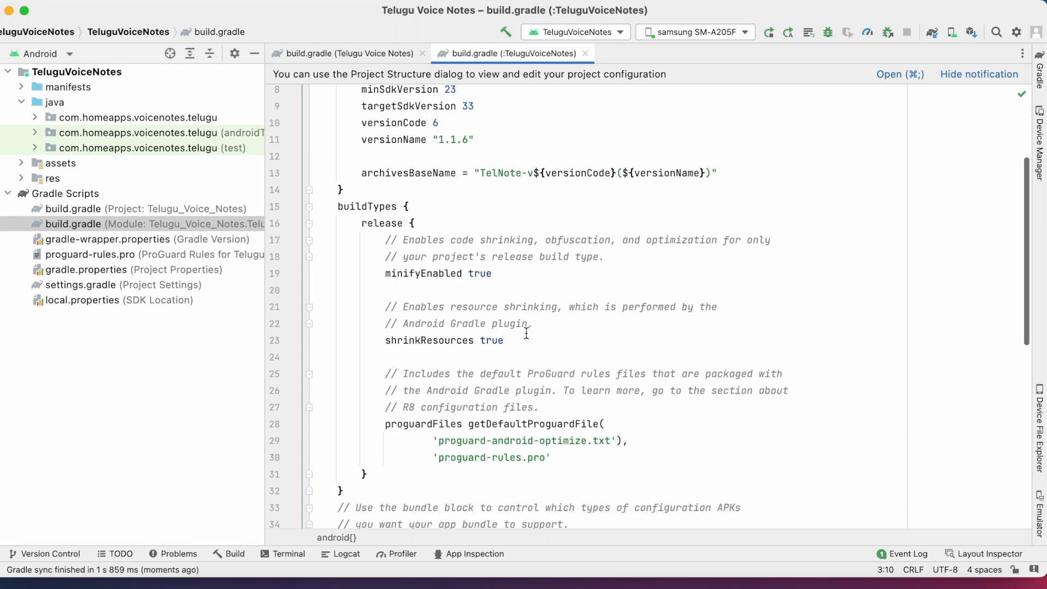
pyautogui.scroll(-3)
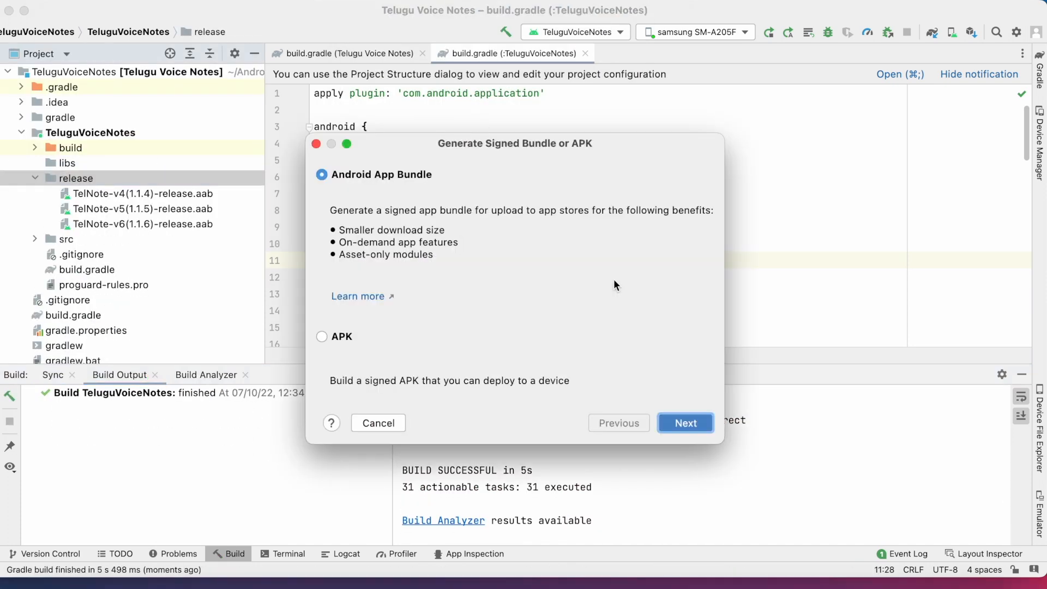
pyautogui.click(685, 423)
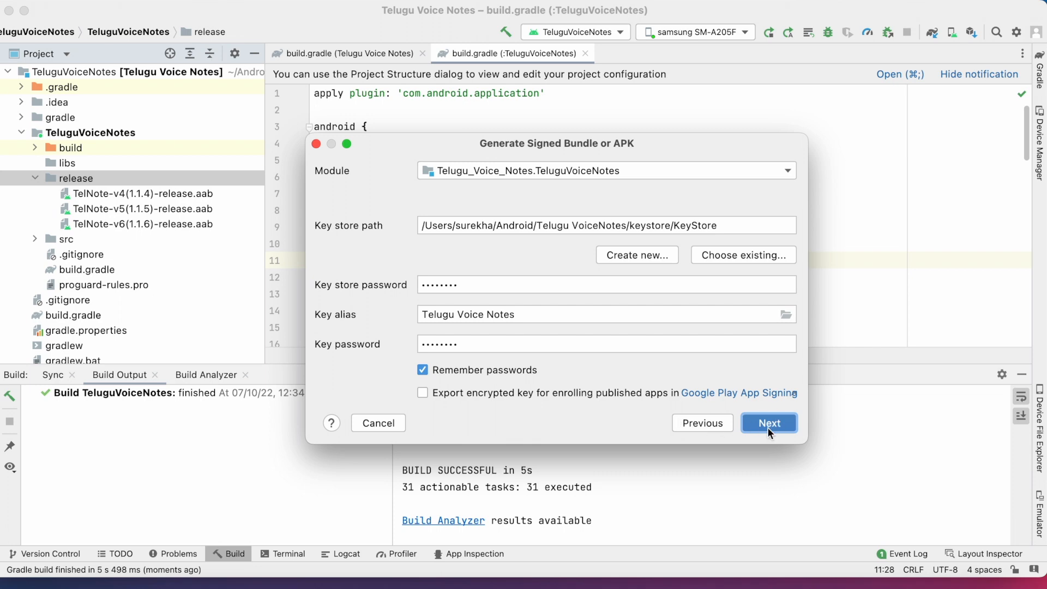
pyautogui.click(769, 424)
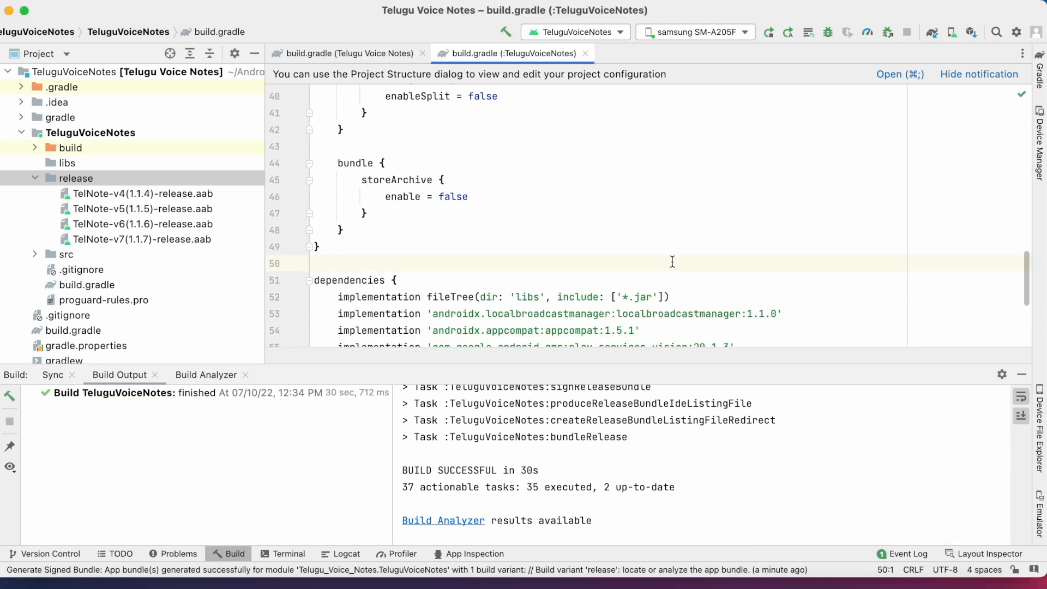
# Step: Discard the warned closed testing release and start a new one
pyautogui.click(141, 239)
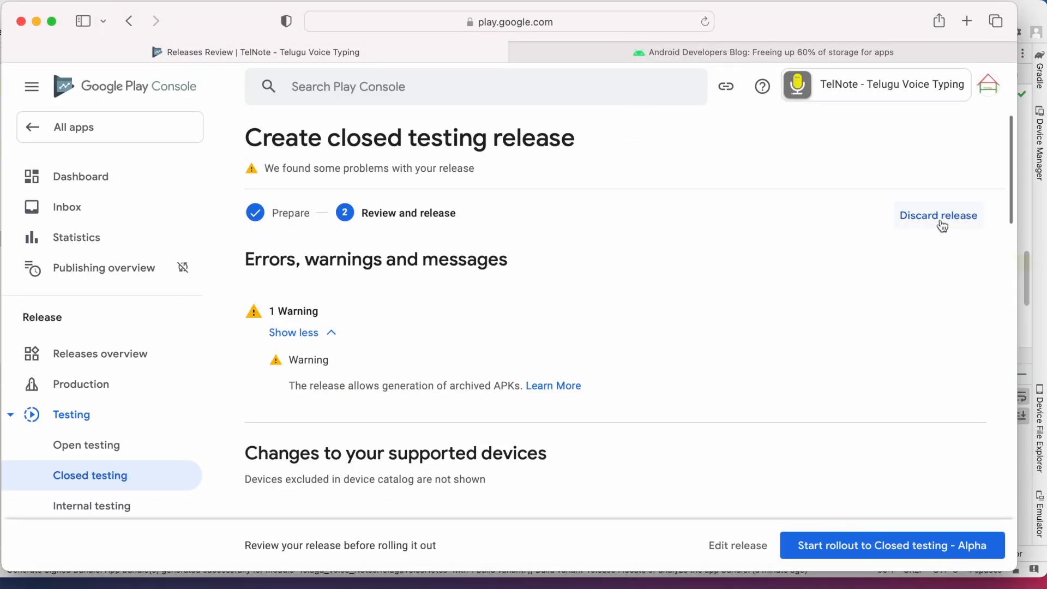
pyautogui.click(938, 215)
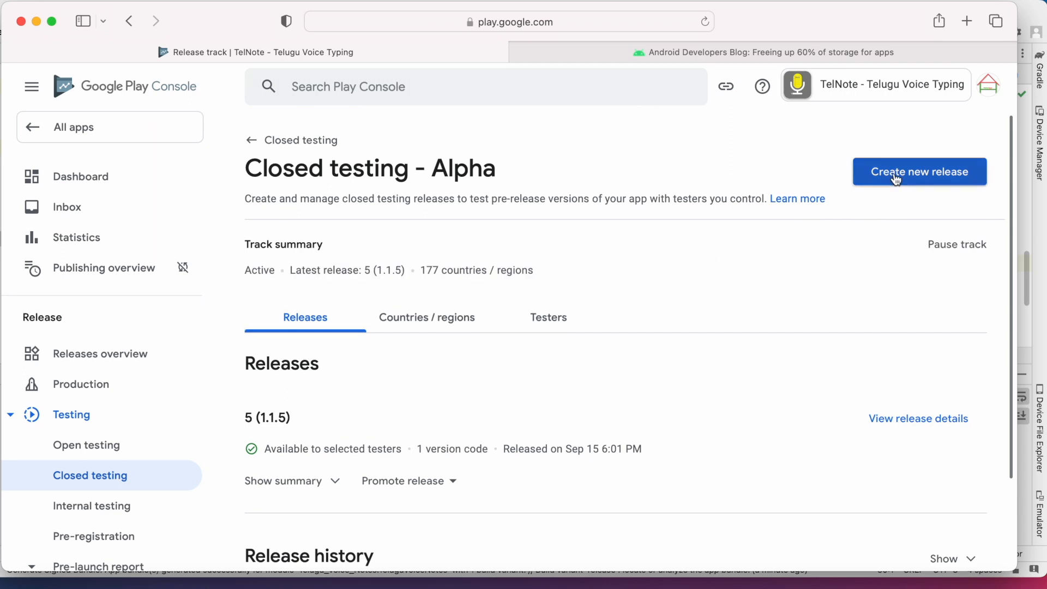
pyautogui.click(919, 172)
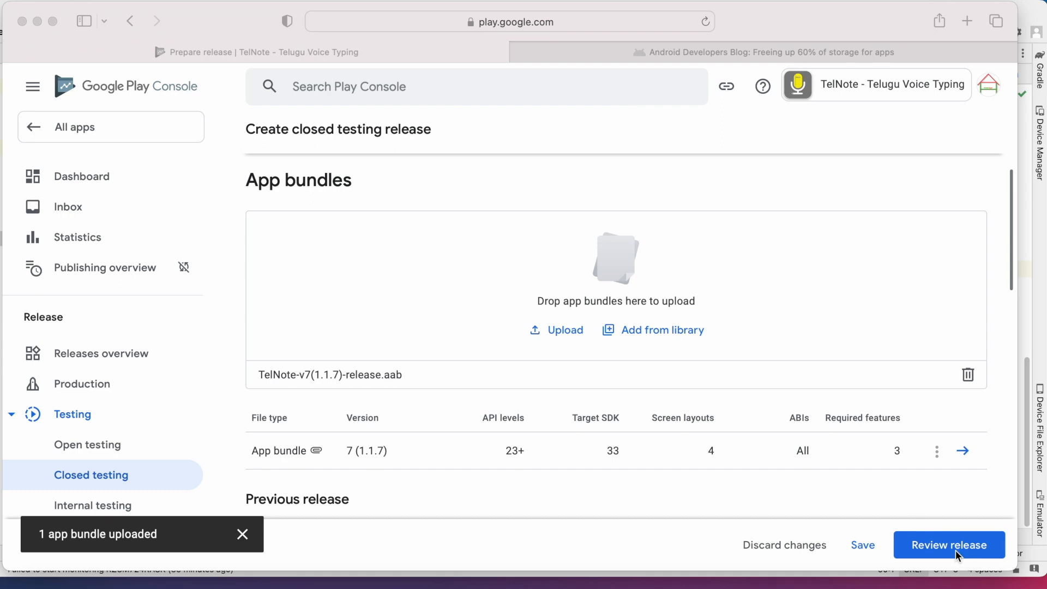
# Step: Review the release with bundle 7 (1.1.7) and roll it out to Closed testing - Alpha
pyautogui.click(948, 545)
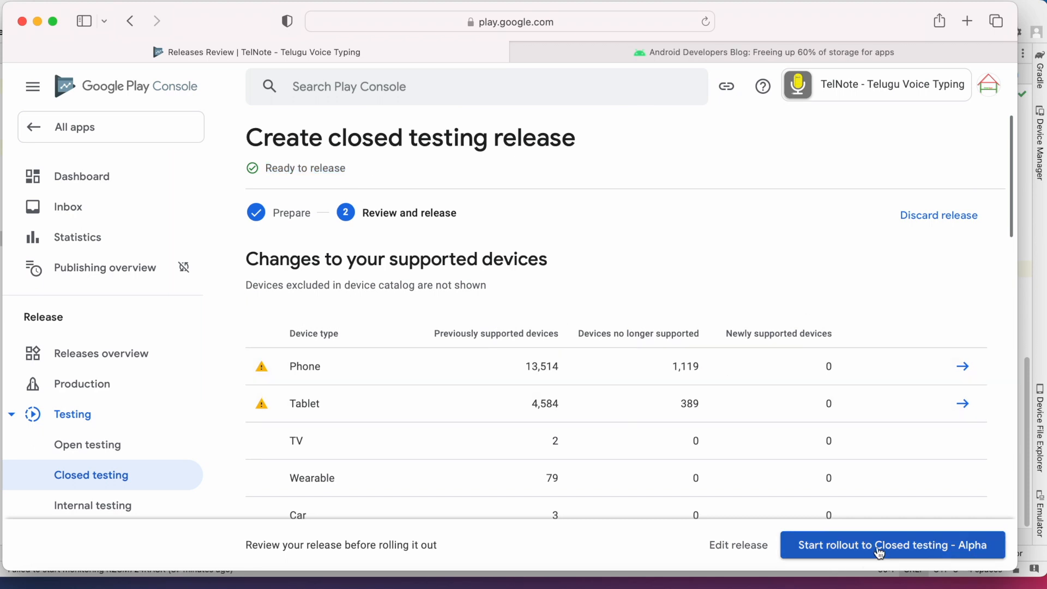
pyautogui.click(892, 546)
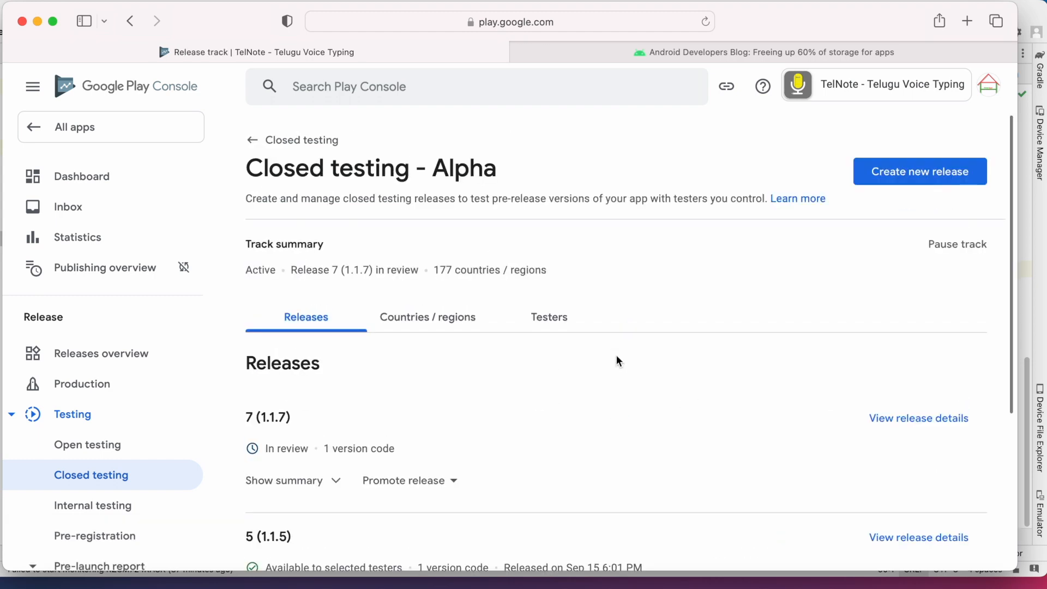
# Step: Highlight the blog's 'if you are not using Gradle' note and the archived-APKs warning text
pyautogui.click(767, 52)
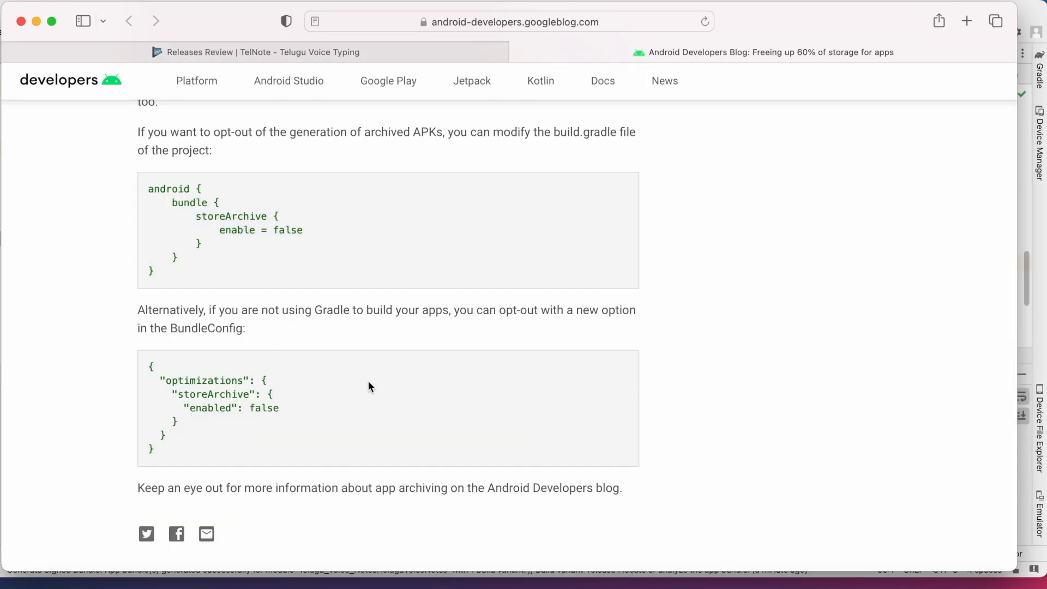
pyautogui.moveTo(208, 310); pyautogui.dragTo(450, 310)
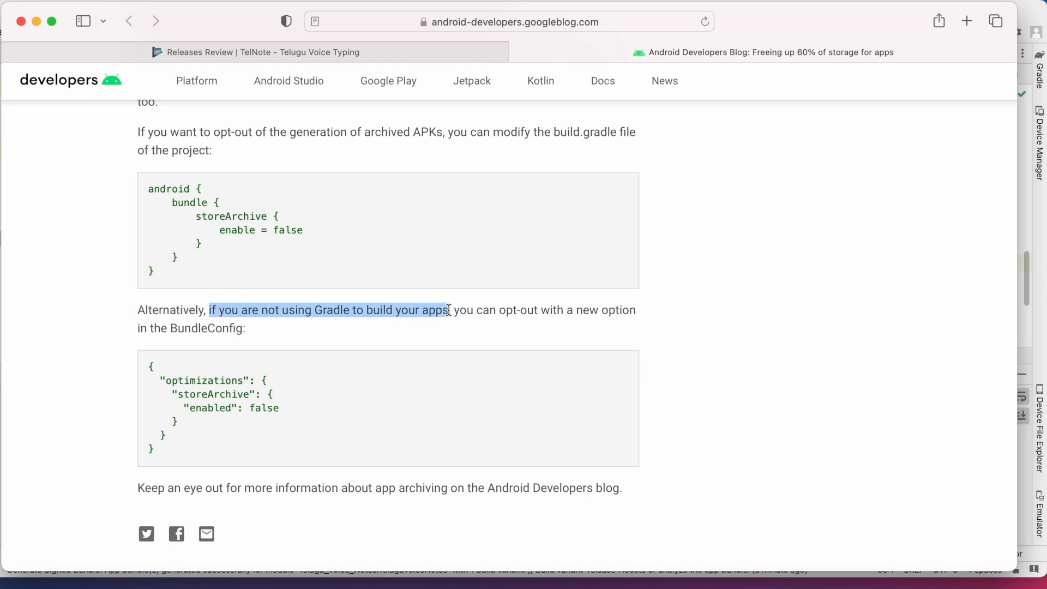
pyautogui.moveTo(209, 308); pyautogui.dragTo(160, 440)
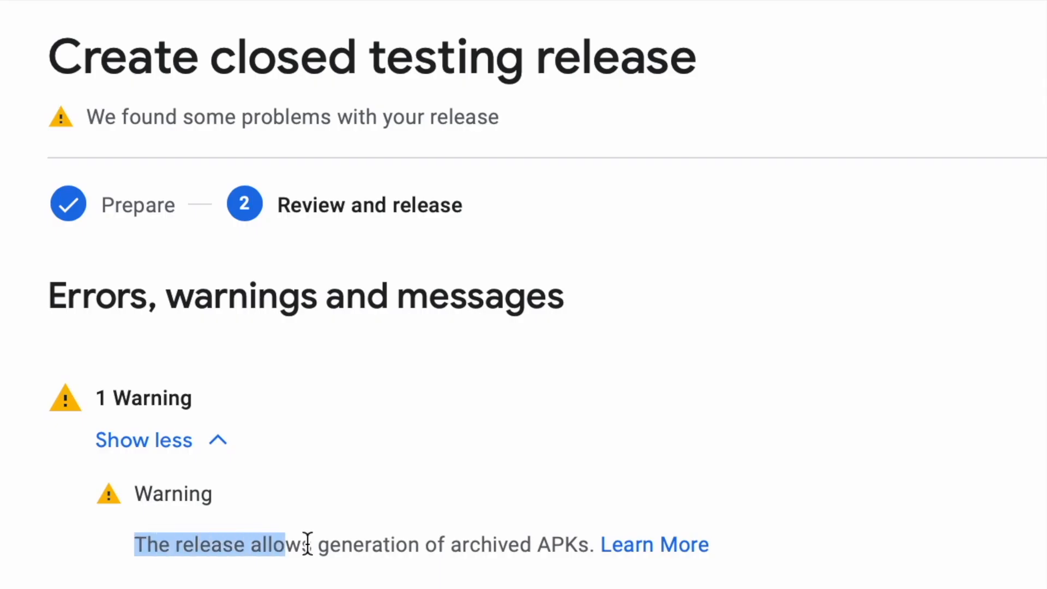
pyautogui.moveTo(305, 544); pyautogui.dragTo(595, 544)
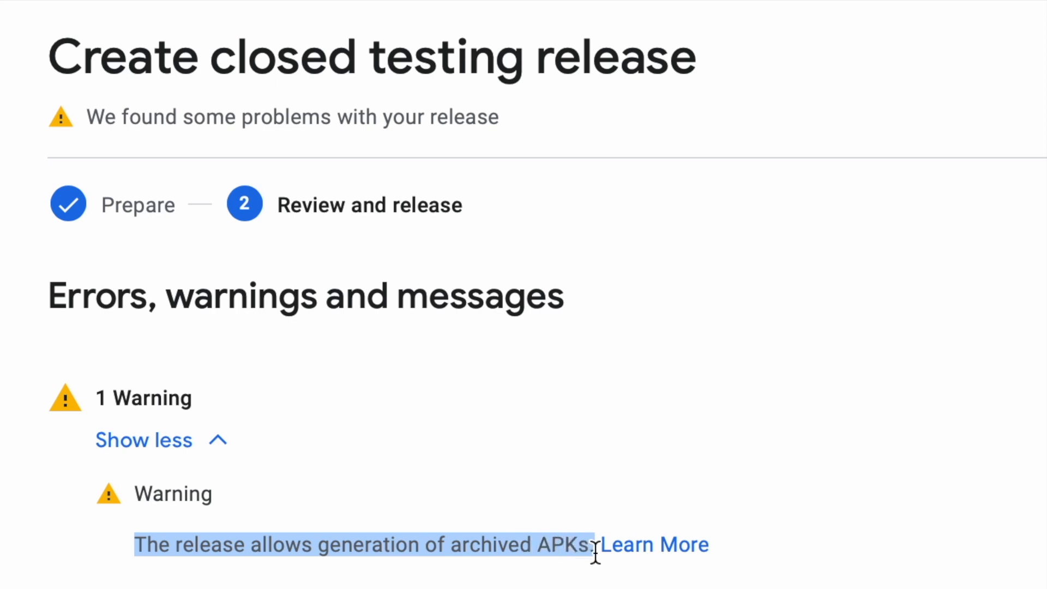